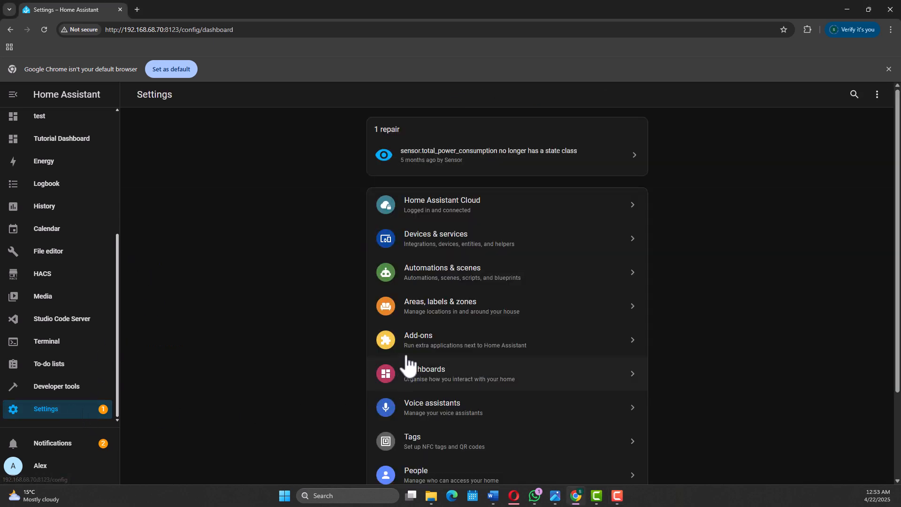
From Automations & scenes, create a new automation starting from scratch
left_click(443, 272)
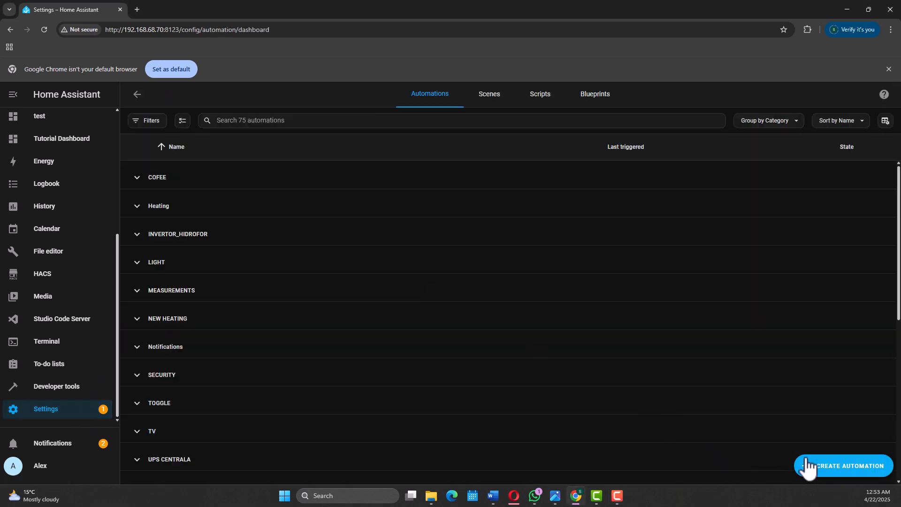
left_click(843, 465)
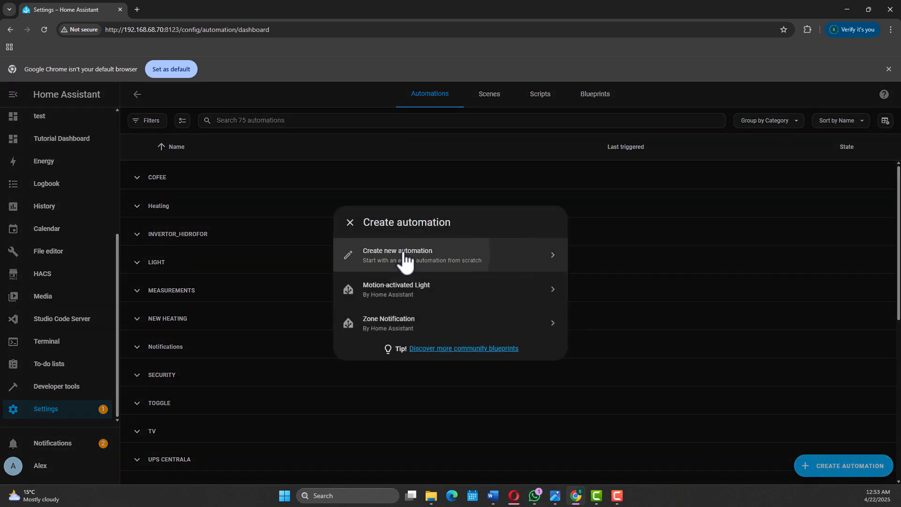
left_click(404, 255)
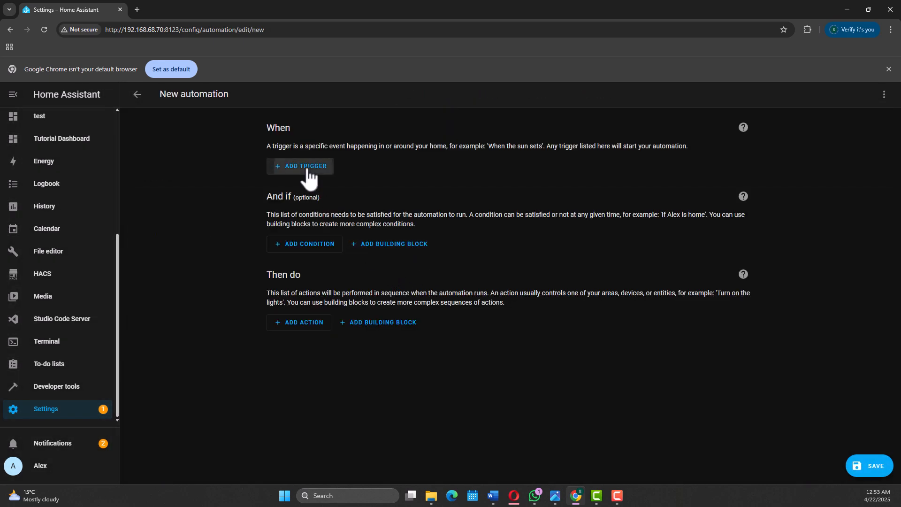
Add a Smoke_Alarm_Alex battery-level device trigger with Below set to 30
left_click(300, 166)
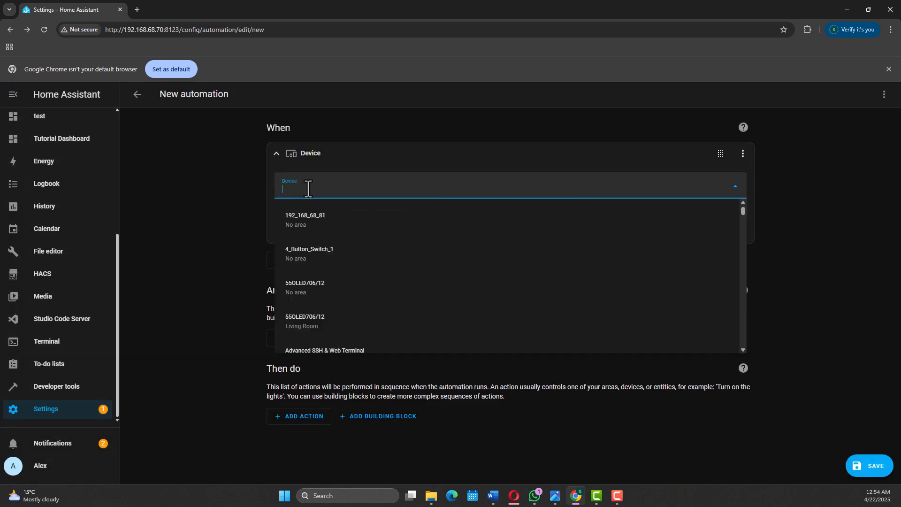
type("SMOKE")
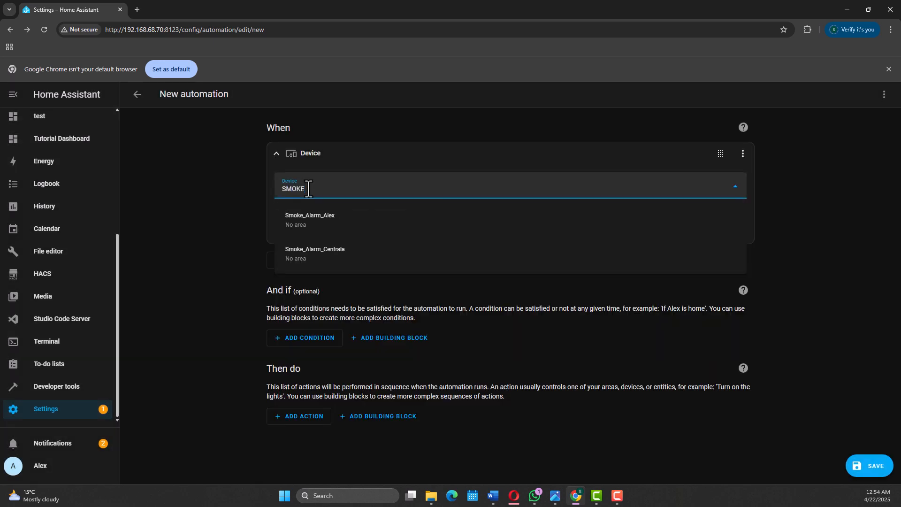
left_click(310, 220)
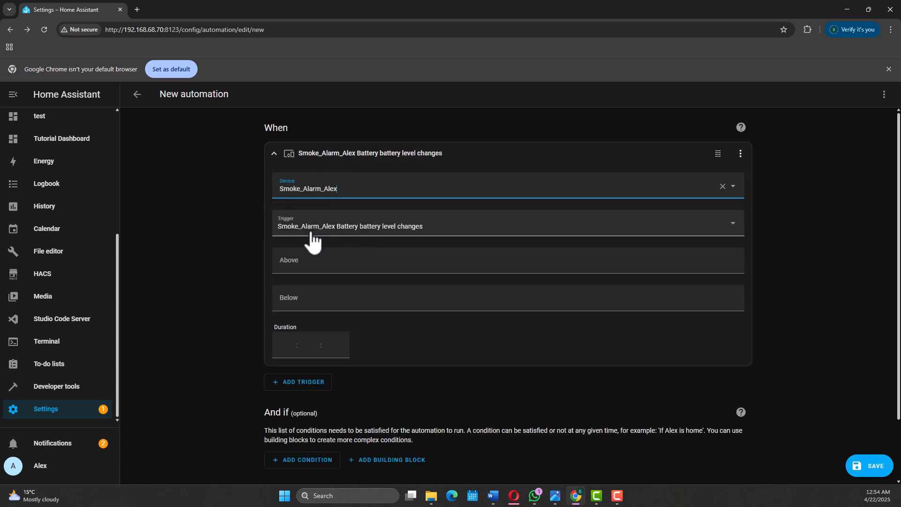
mouse_move(368, 241)
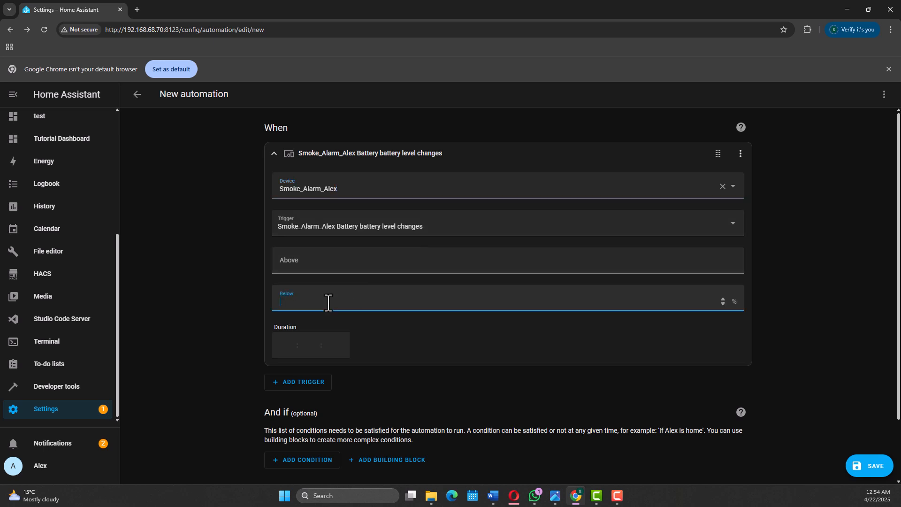
type("30")
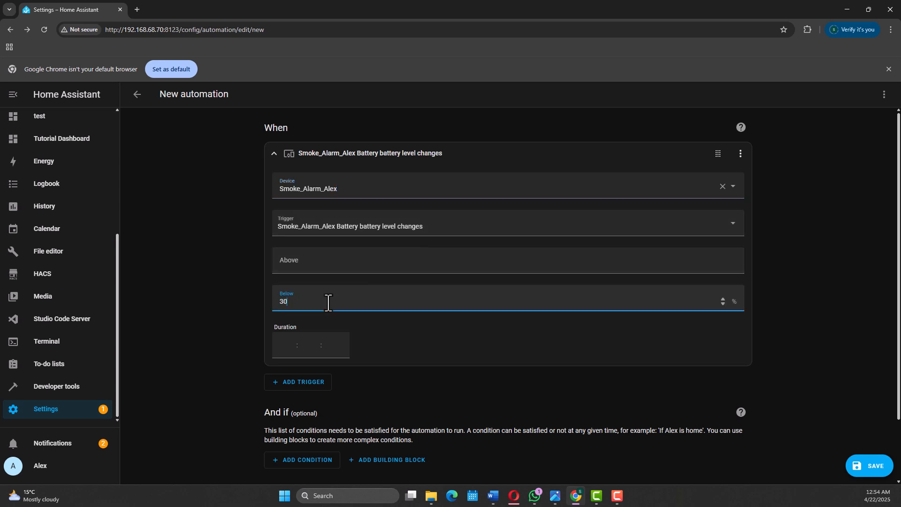
scroll("down", 3)
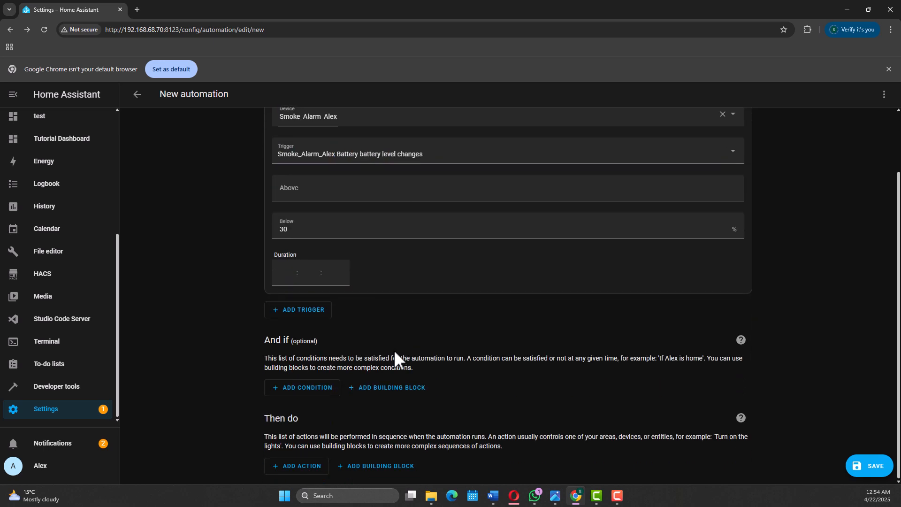
Add a Perform action that sends a notification via mobile_app_samsung_s24
left_click(297, 466)
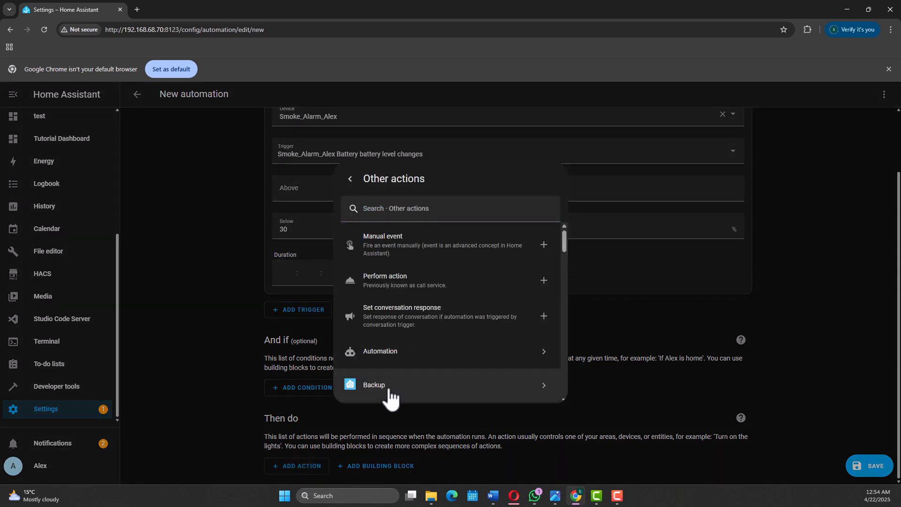
left_click(385, 280)
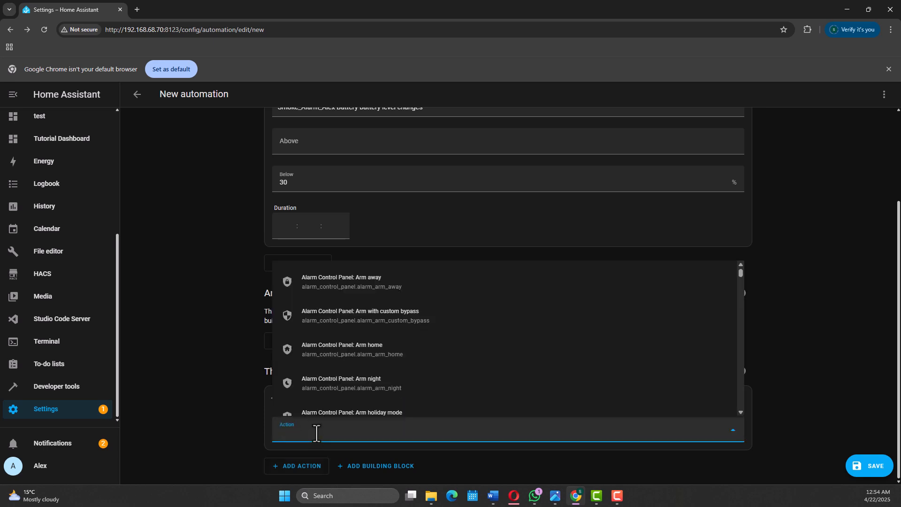
type("SAMSN")
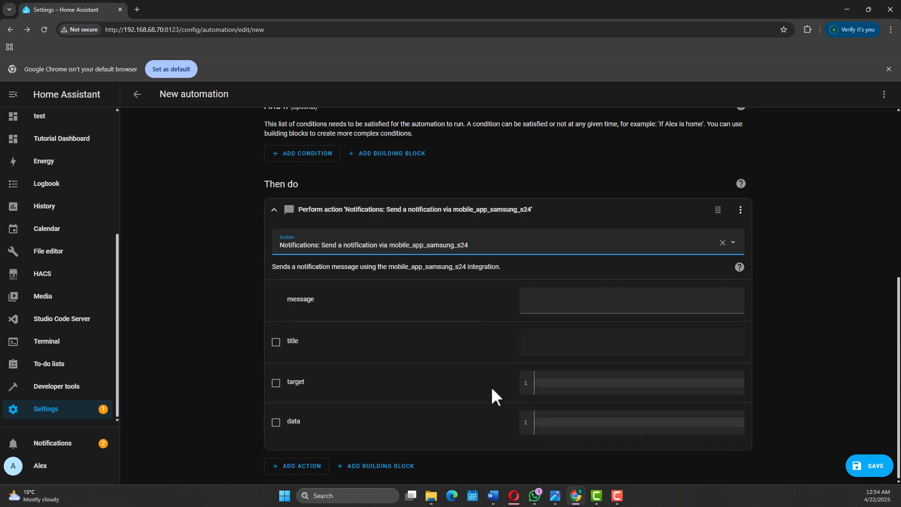
left_click(630, 299)
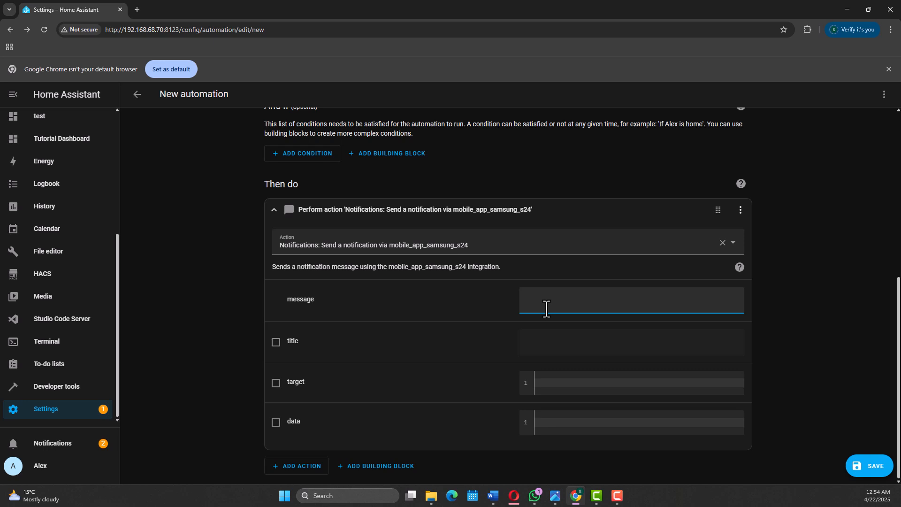
Enter message 'SMOKE DETECTOR 30% BATTERY LEFT' and save as 'SMOKE DETECTOR BATTERY LEVEL'
type("SMOKE DETECTOR 30% BATTERY LEFT")
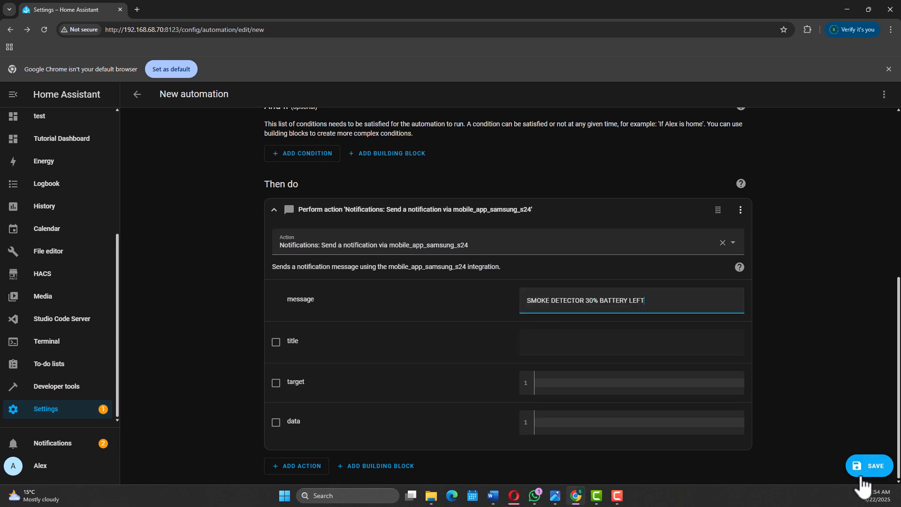
left_click(870, 465)
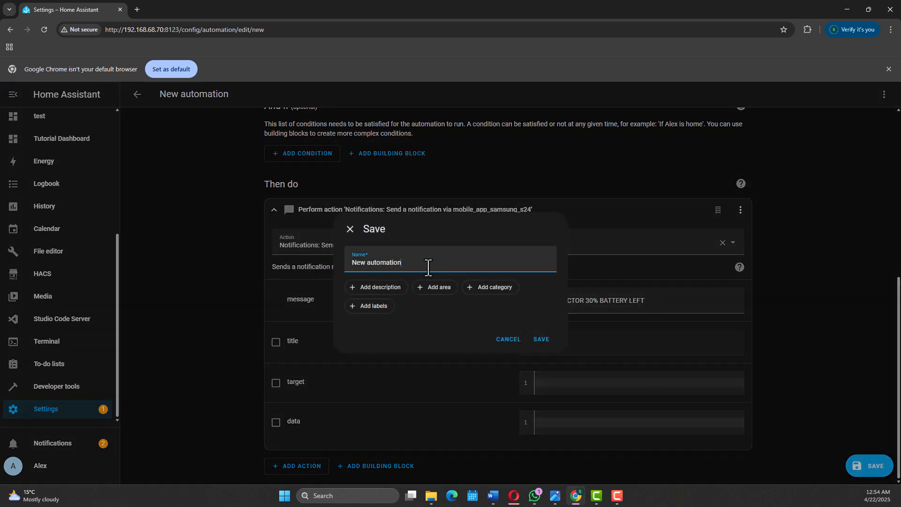
type("SMOKE DETECTOR BATTERY LEVEL")
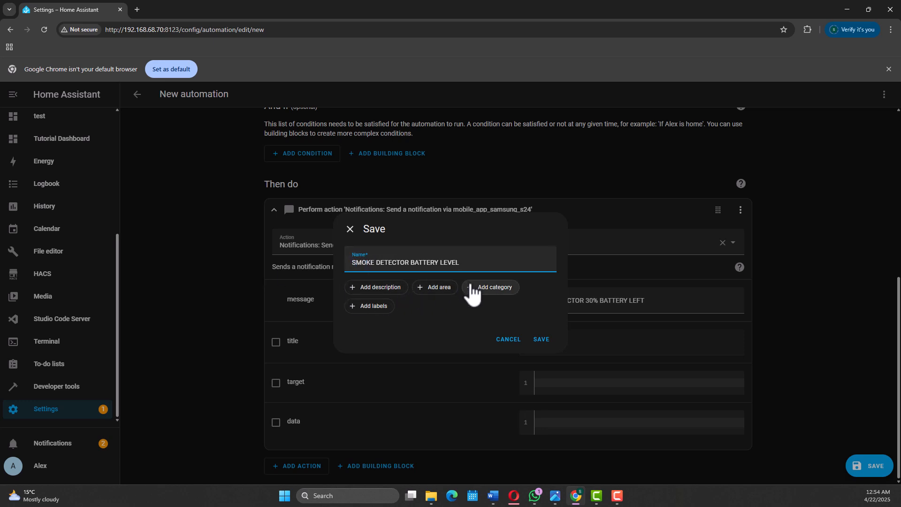
mouse_move(540, 339)
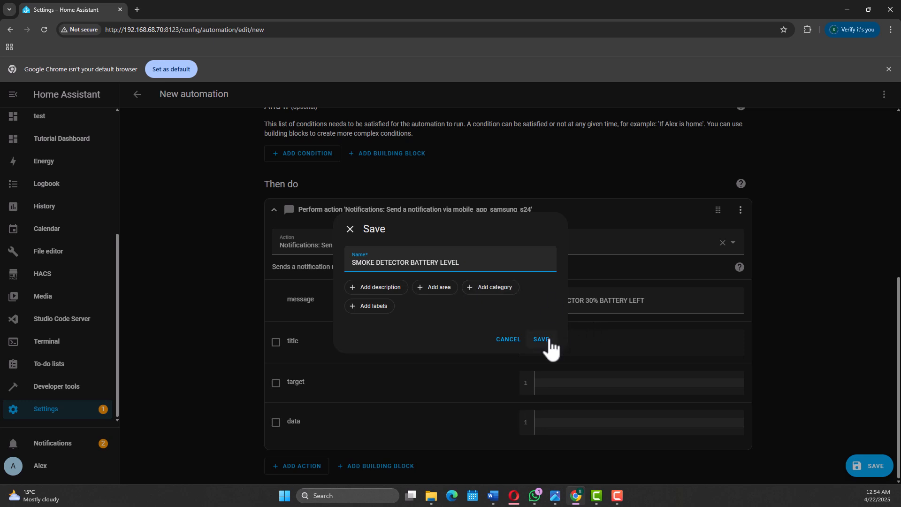
left_click(540, 339)
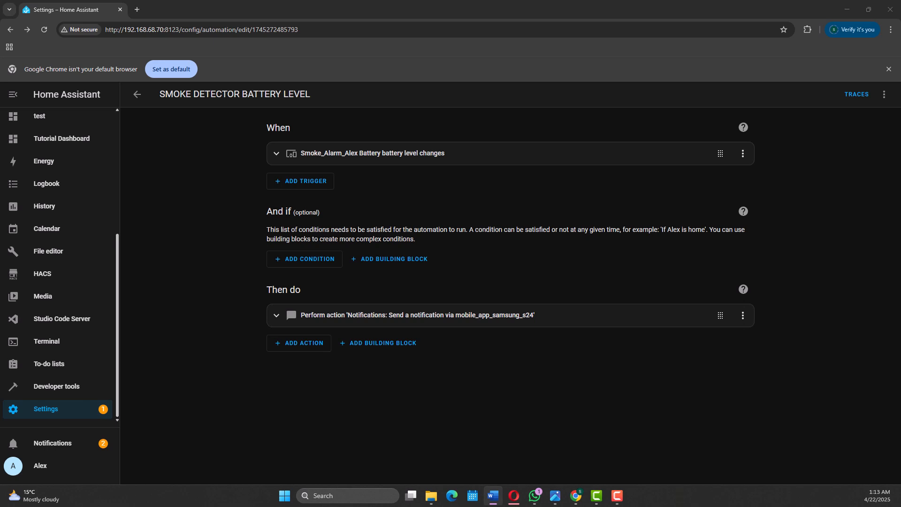
Leave the automation editor and return to the automations list
left_click(136, 94)
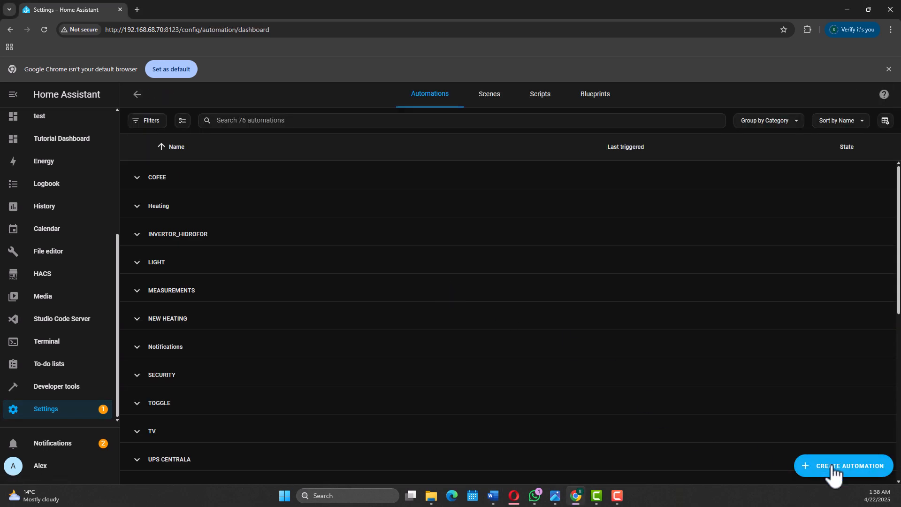
Create another empty automation triggered when Hidrofor power rises above 5
left_click(849, 469)
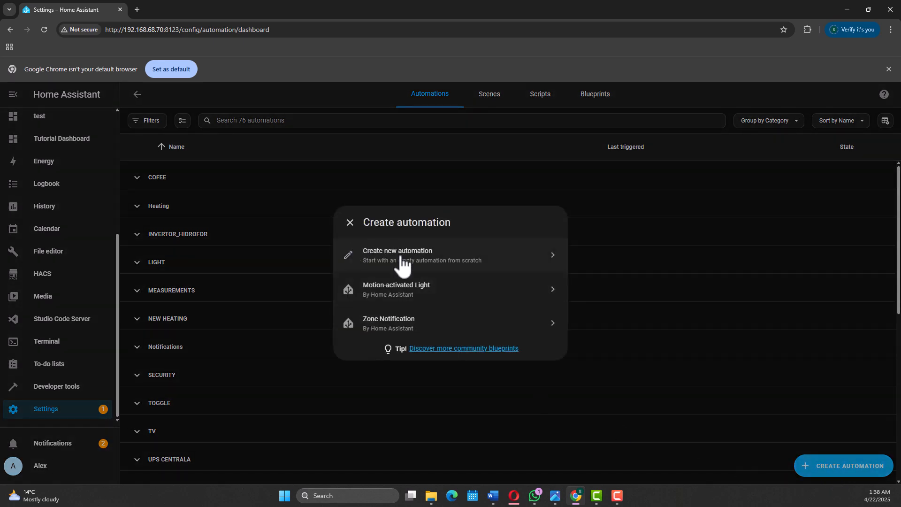
left_click(396, 255)
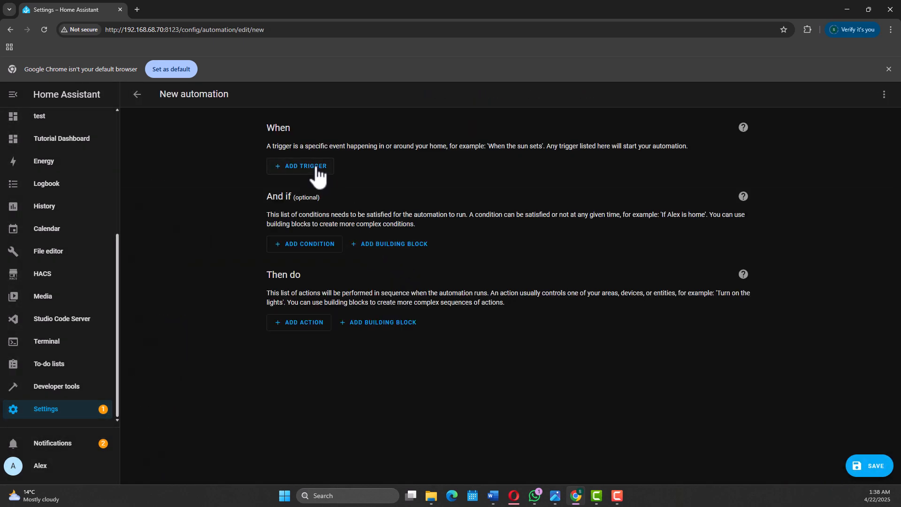
left_click(299, 166)
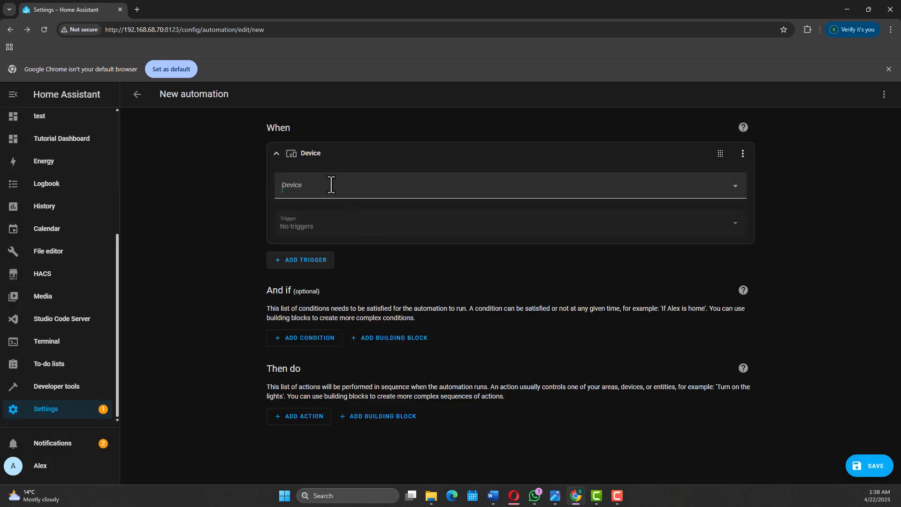
type("hidro")
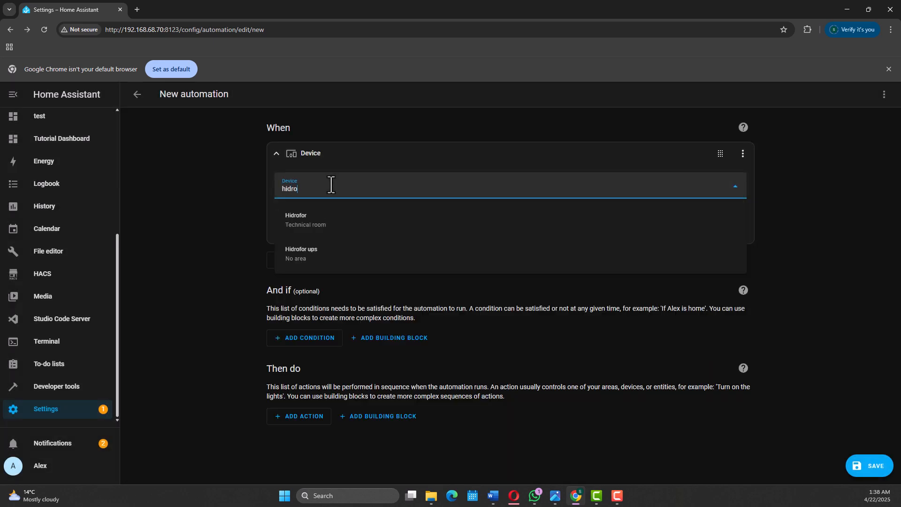
left_click(296, 220)
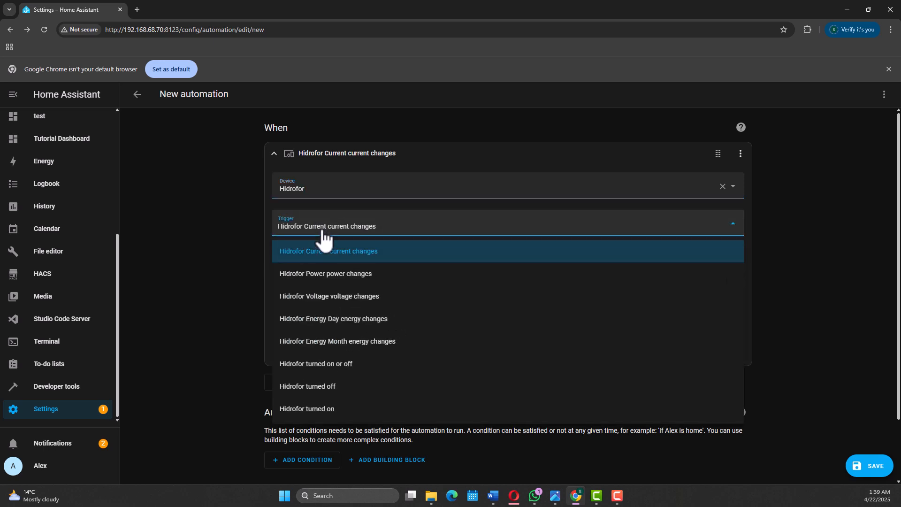
left_click(325, 273)
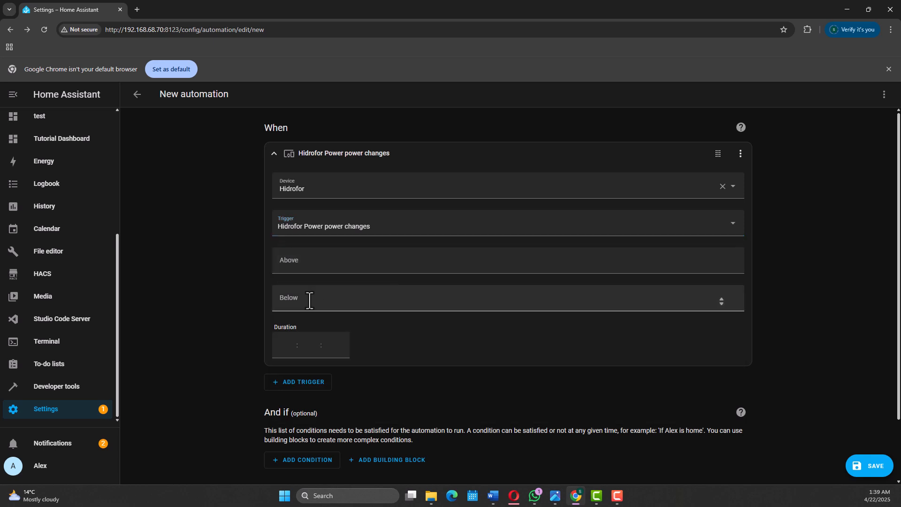
type("5")
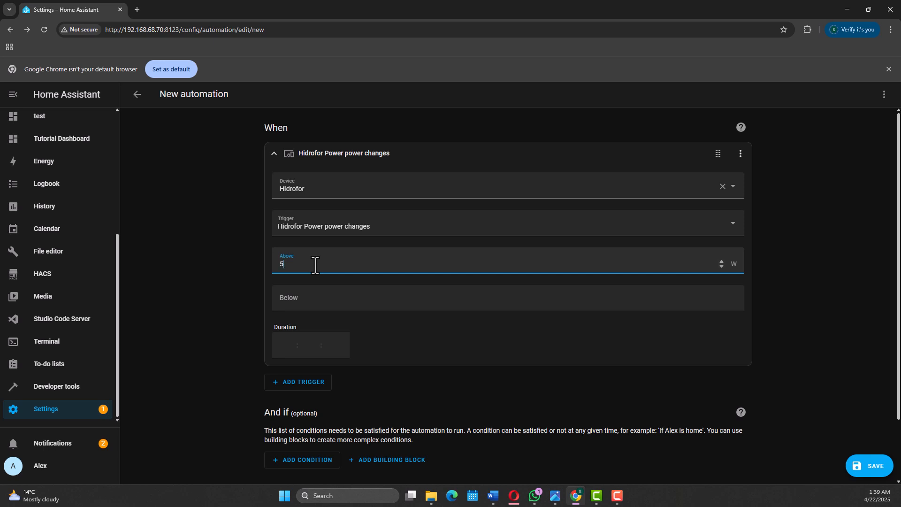
left_click(297, 465)
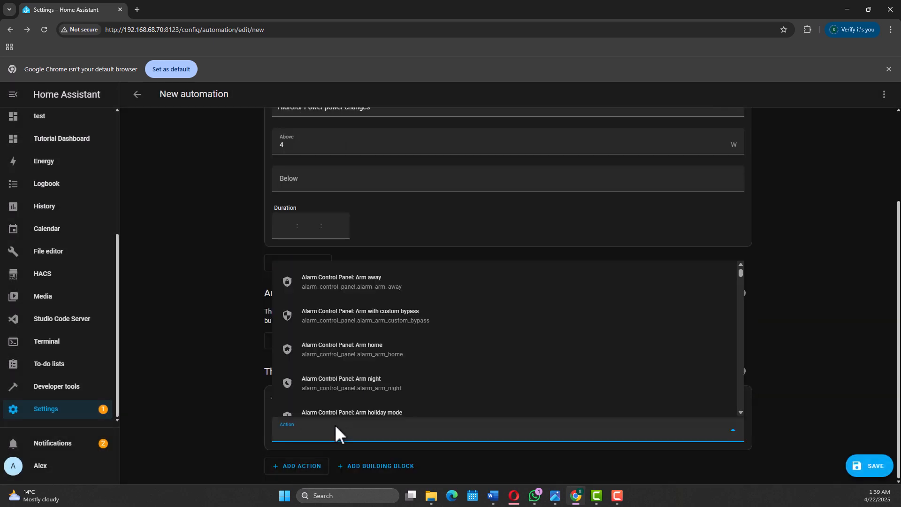
mouse_move(359, 425)
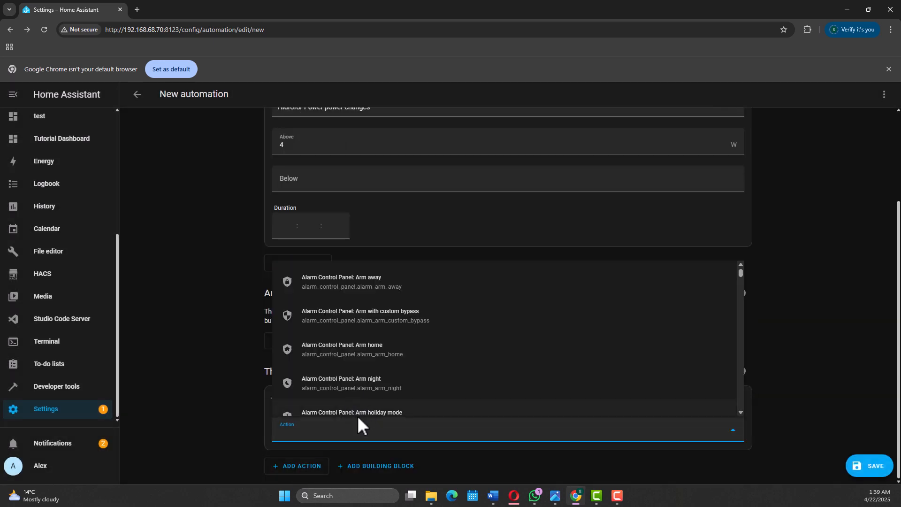
Add a notification action sending to mobile_app_samsung_s24
type("samsung")
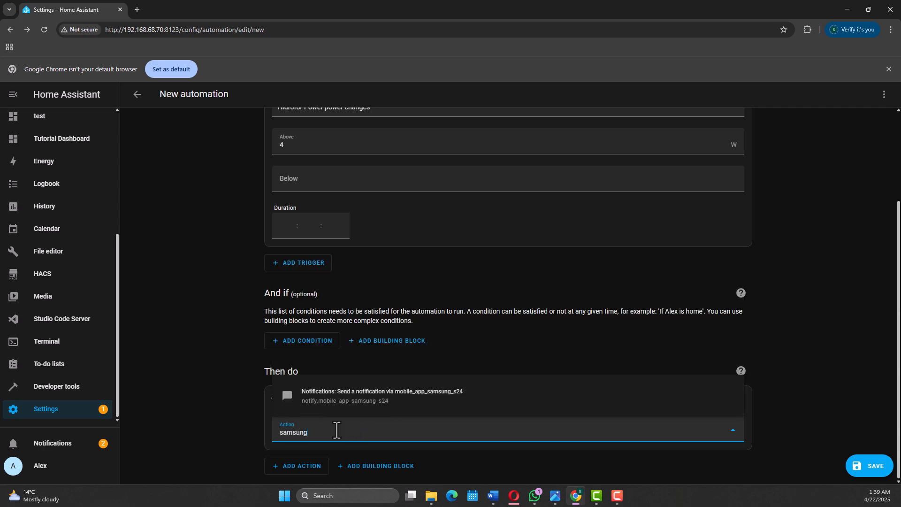
left_click(381, 395)
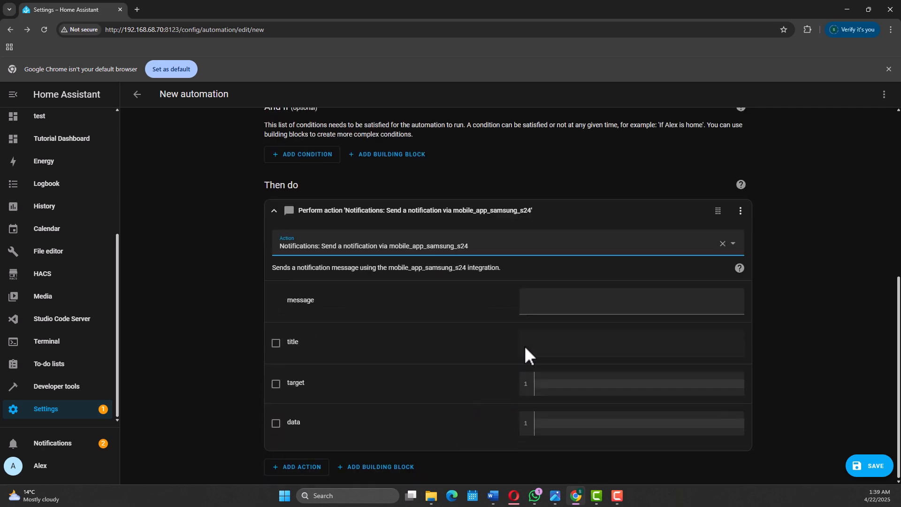
left_click(631, 300)
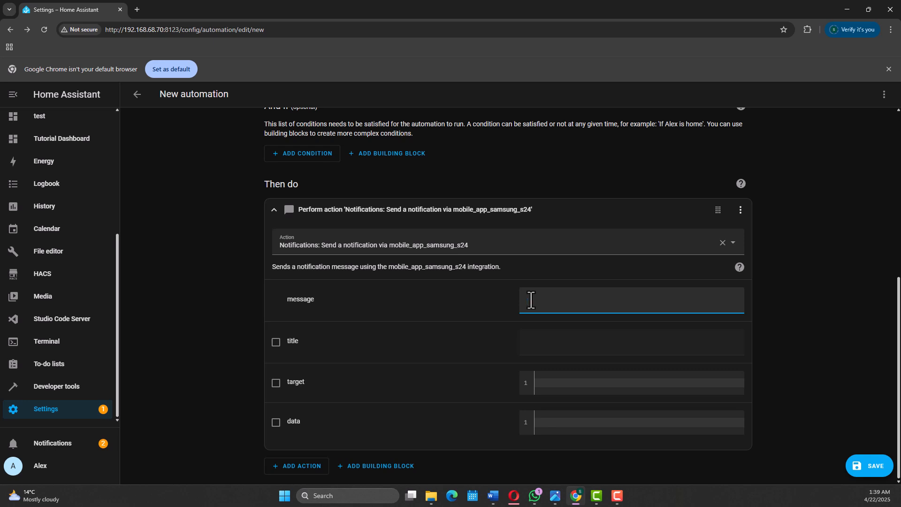
Save the pump automation, replacing the default name with one starting 'H'
left_click(870, 466)
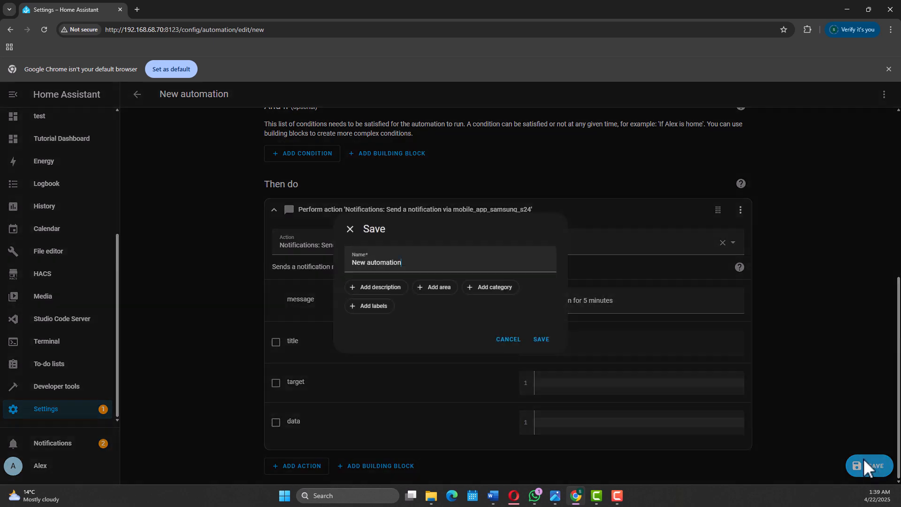
triple_click(376, 261)
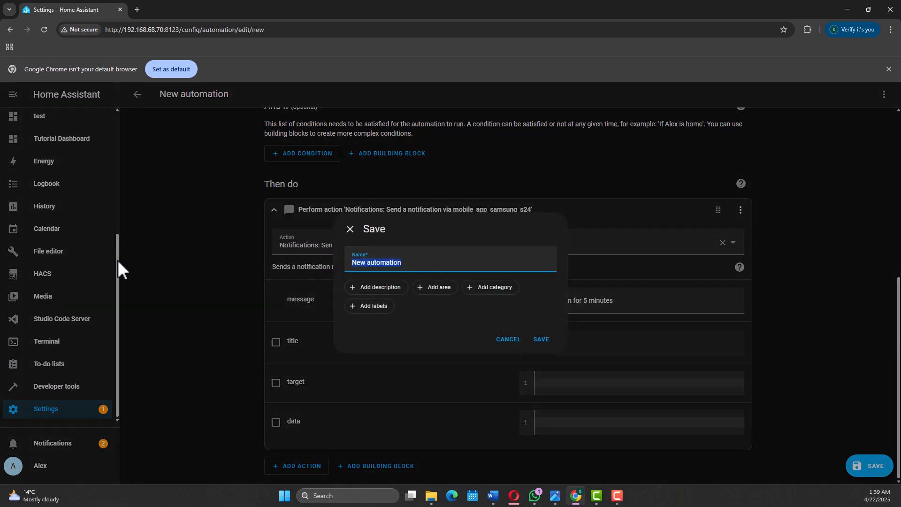
type("H")
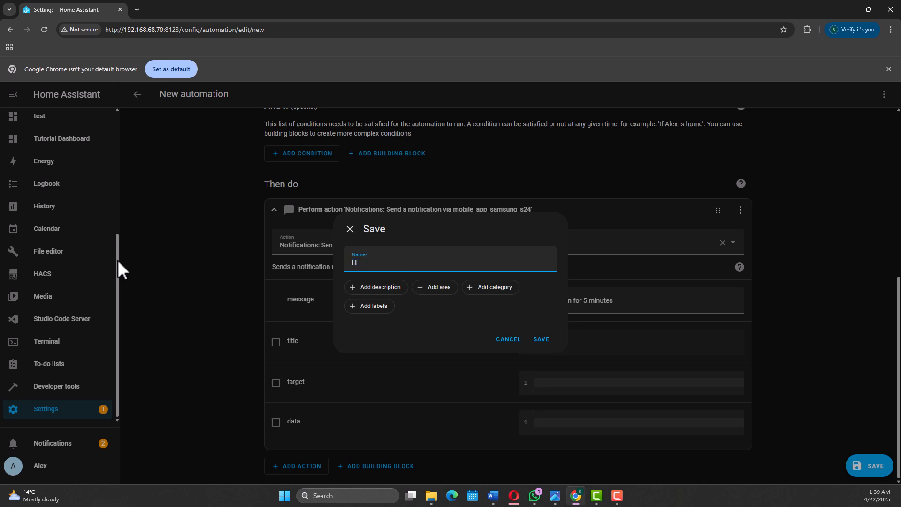
left_click(540, 340)
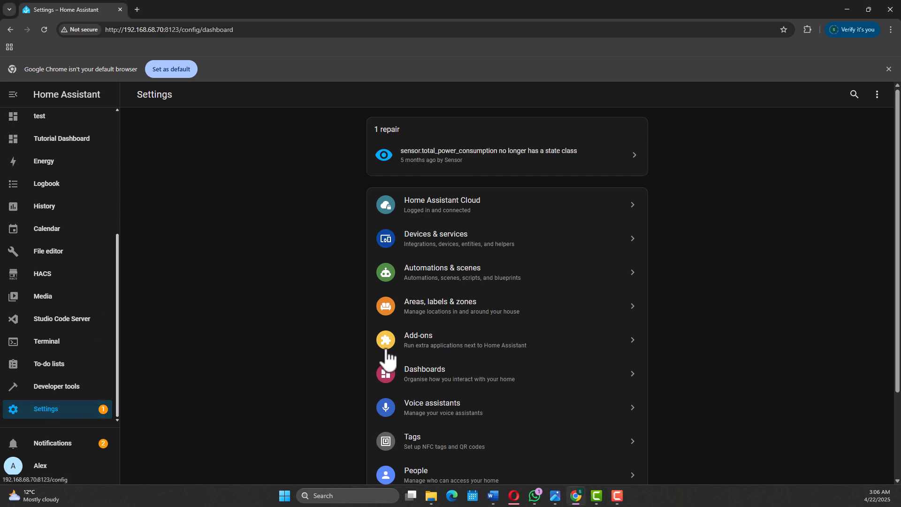
Create a third automation with a Time trigger at 20:00
left_click(443, 274)
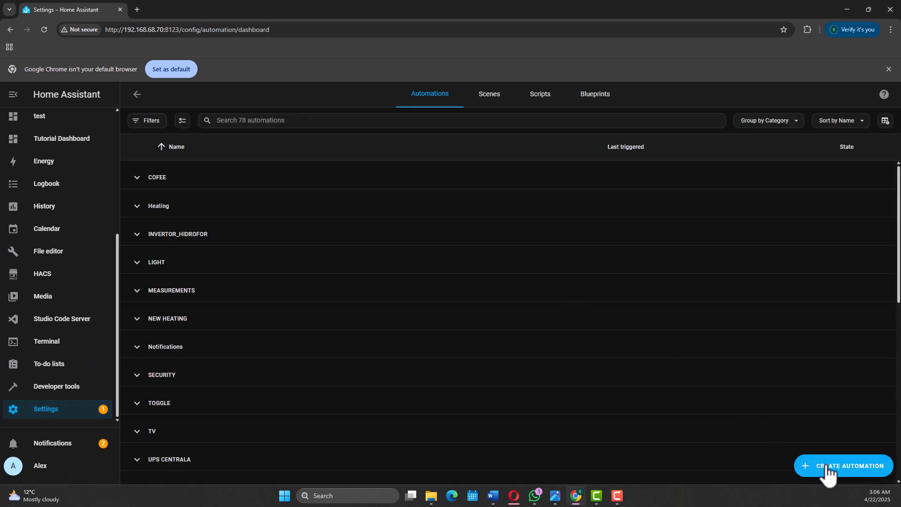
left_click(841, 466)
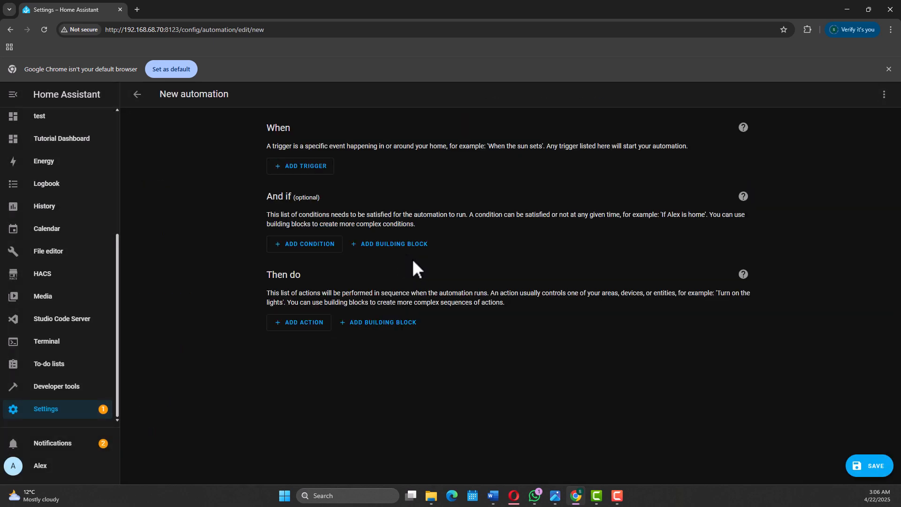
left_click(300, 167)
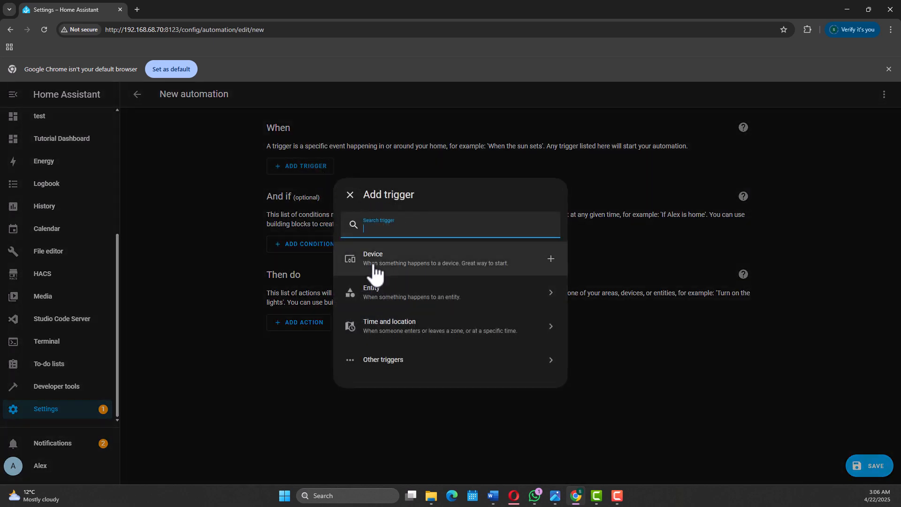
left_click(389, 325)
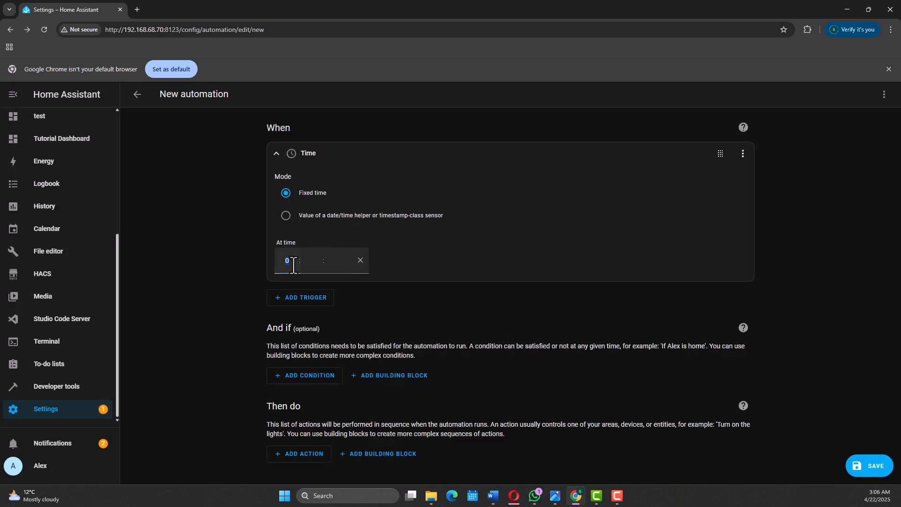
type("20")
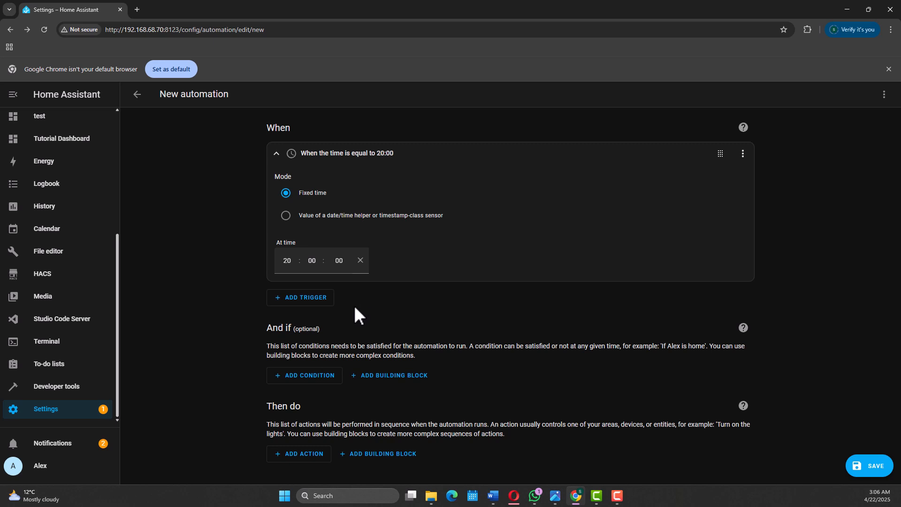
Add a Time condition: after 20:00 on Mondays and Thursdays
left_click(305, 375)
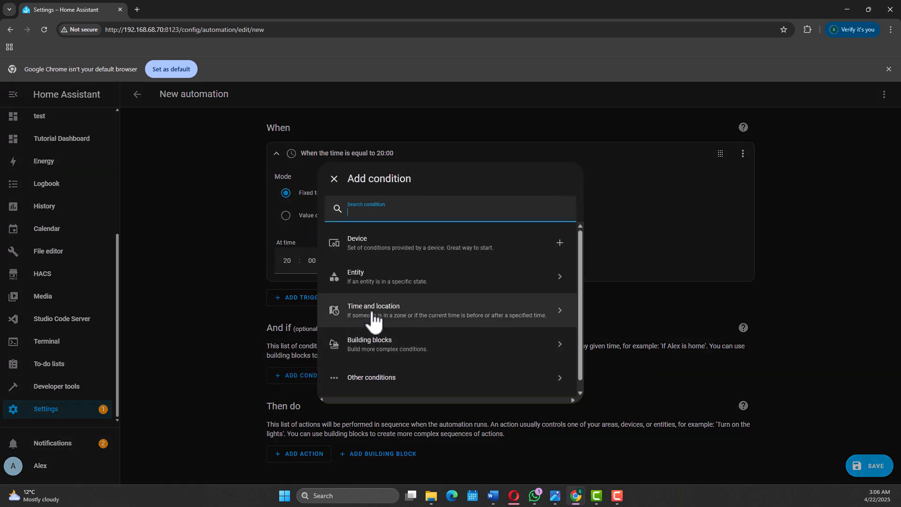
left_click(373, 310)
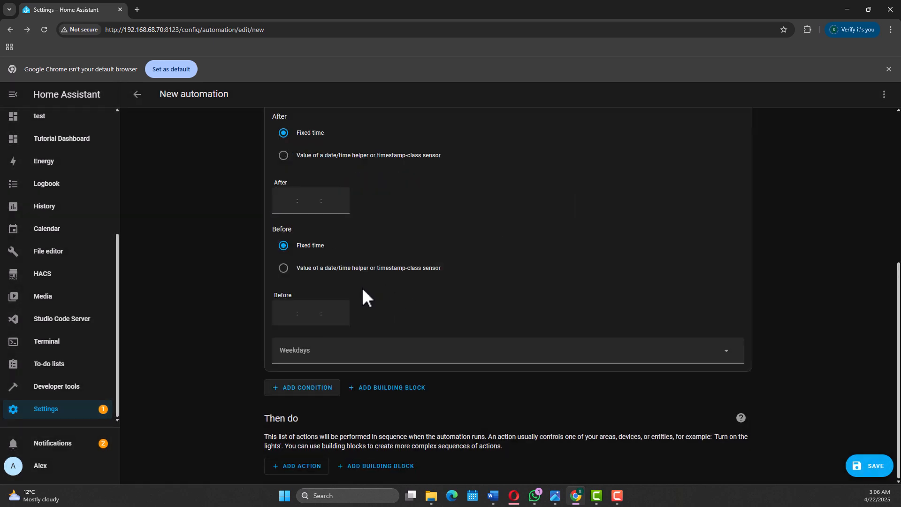
left_click(310, 200)
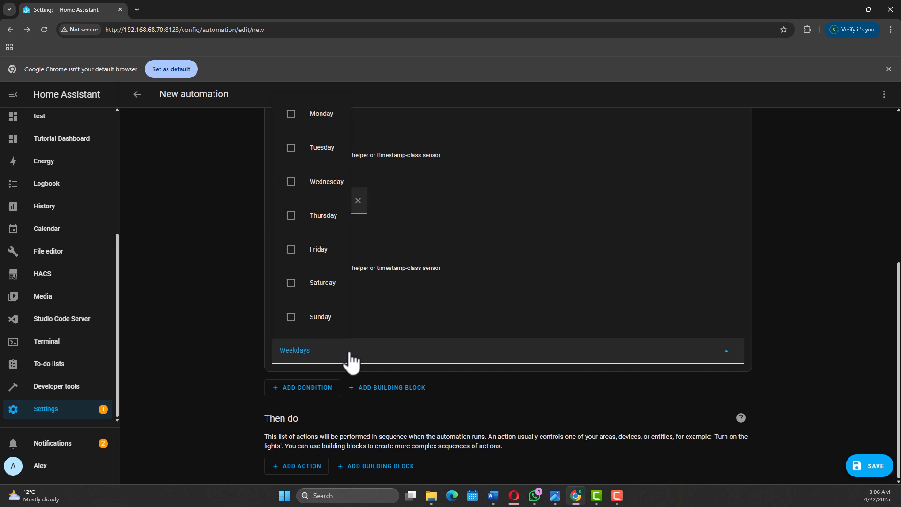
mouse_move(297, 115)
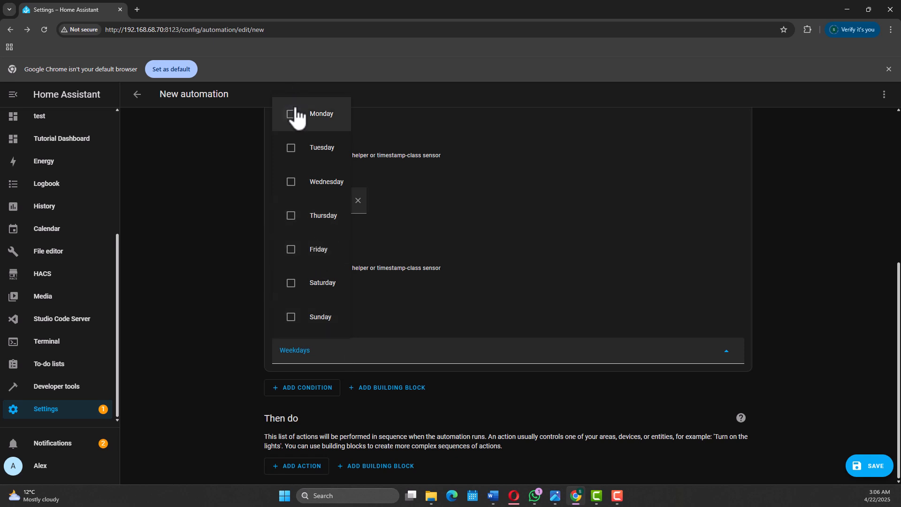
left_click(291, 216)
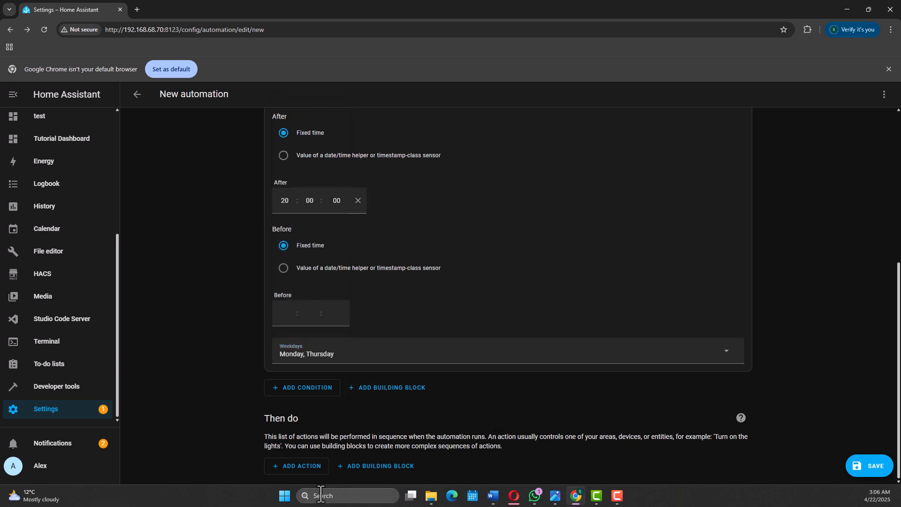
Add a garbage-day notification to mobile_app_samsung_s24 and start saving
left_click(297, 466)
type("SAMSUN")
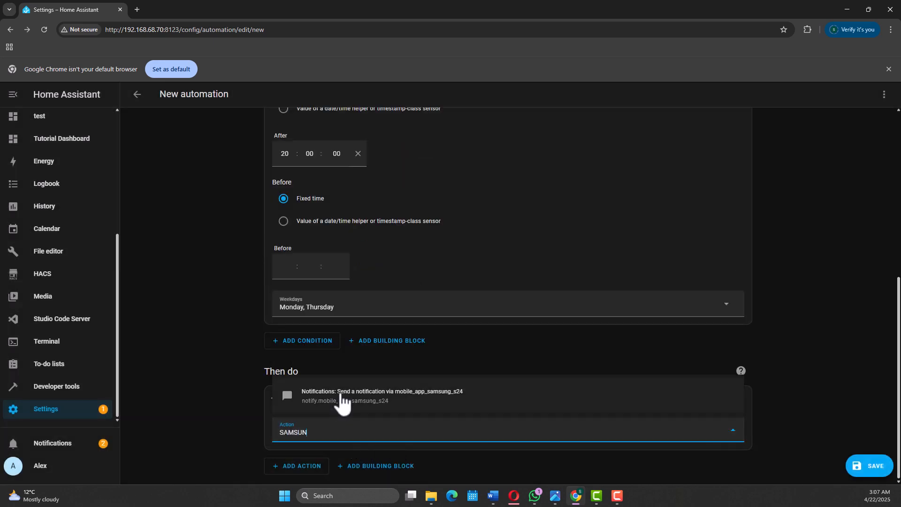
left_click(381, 396)
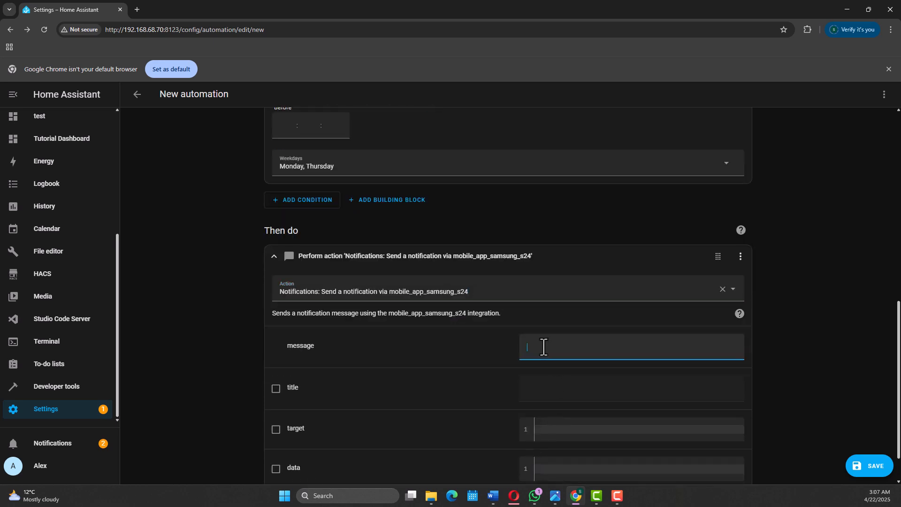
left_click(870, 466)
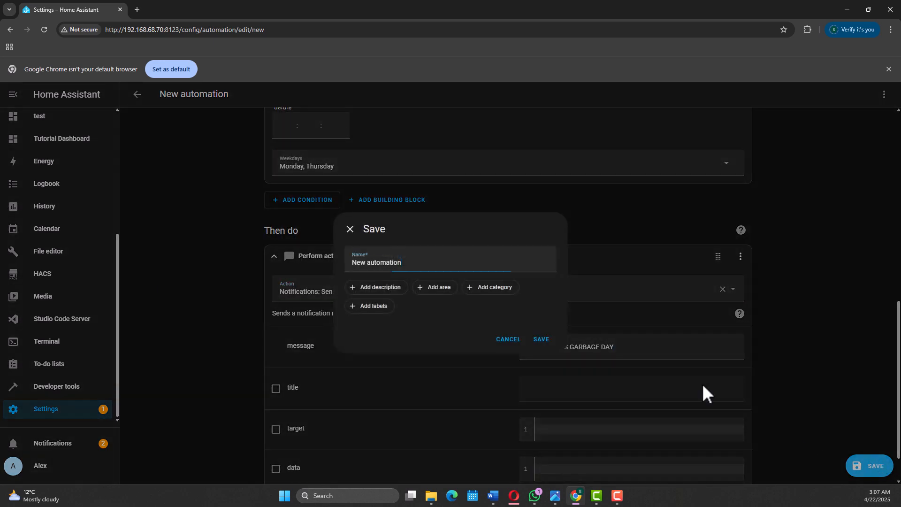